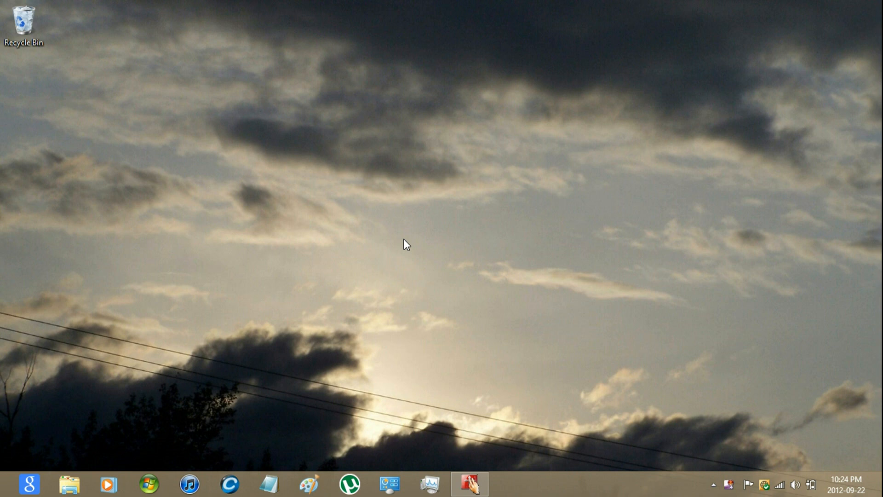
mouse_move(31, 484)
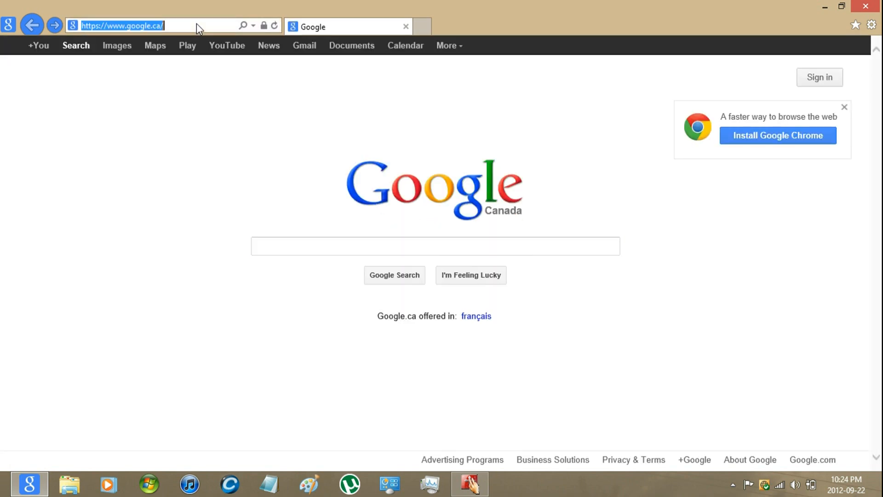
mouse_move(197, 25)
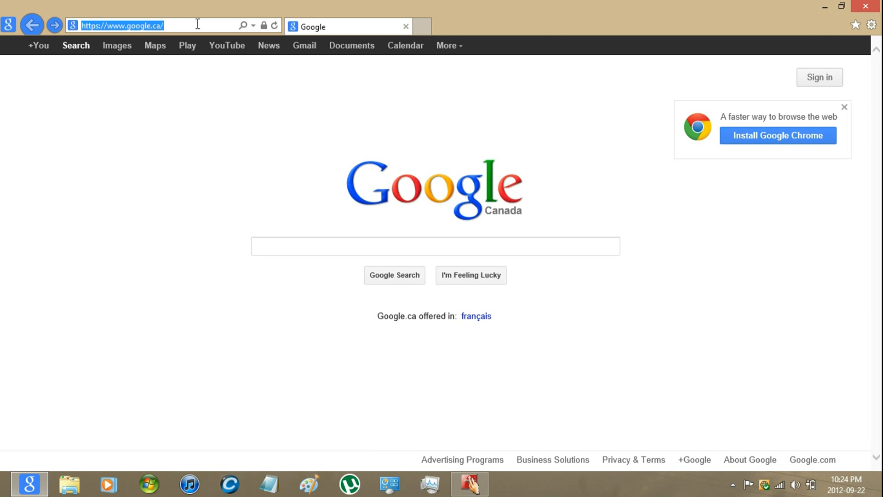
type("http://www.bing.com/")
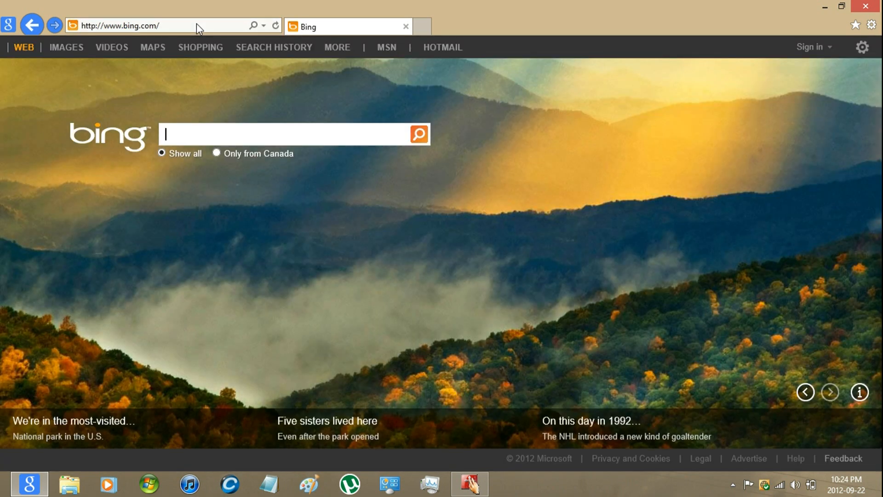
mouse_move(359, 228)
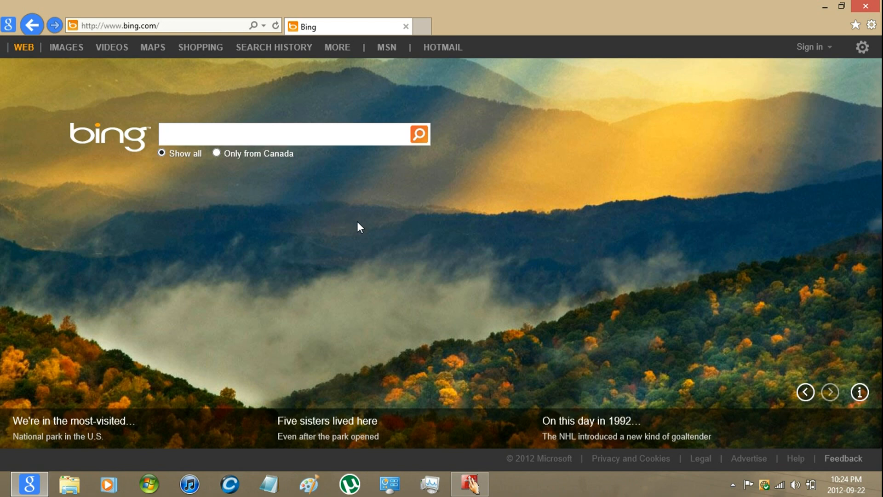
- Open the Bing homepage's HTML source via the page's right-click View source
right_click(359, 227)
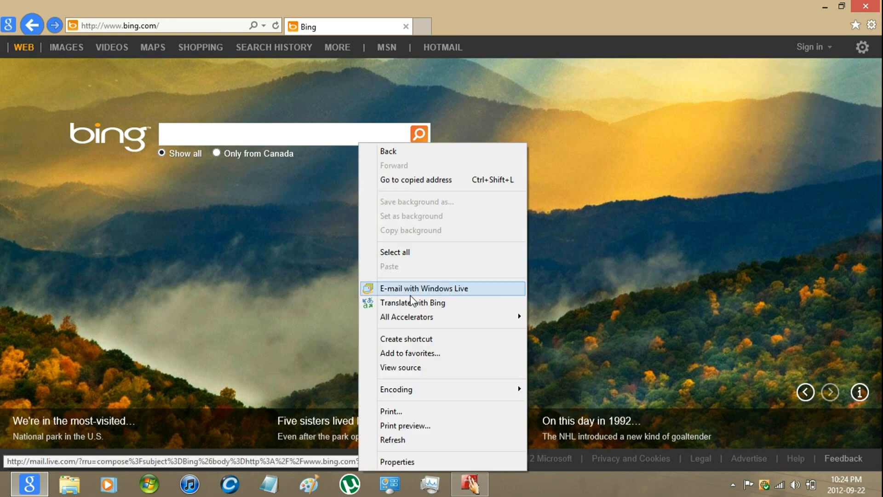
mouse_move(414, 367)
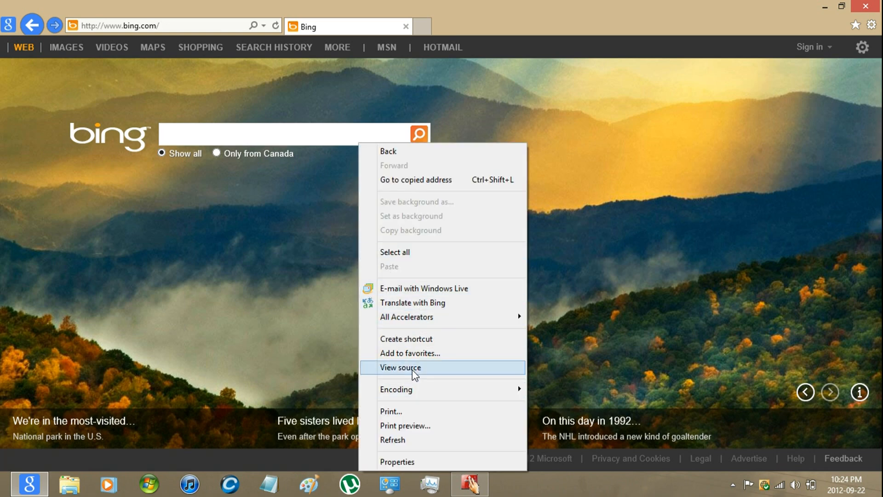
left_click(401, 367)
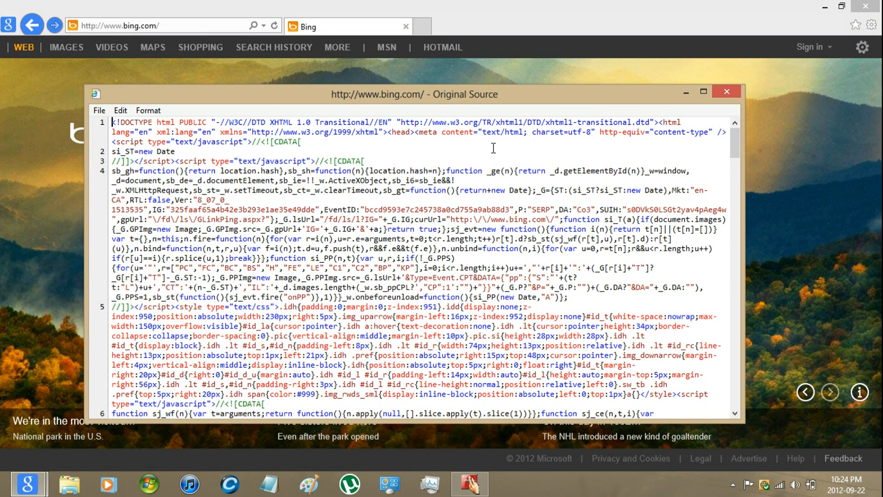
mouse_move(637, 131)
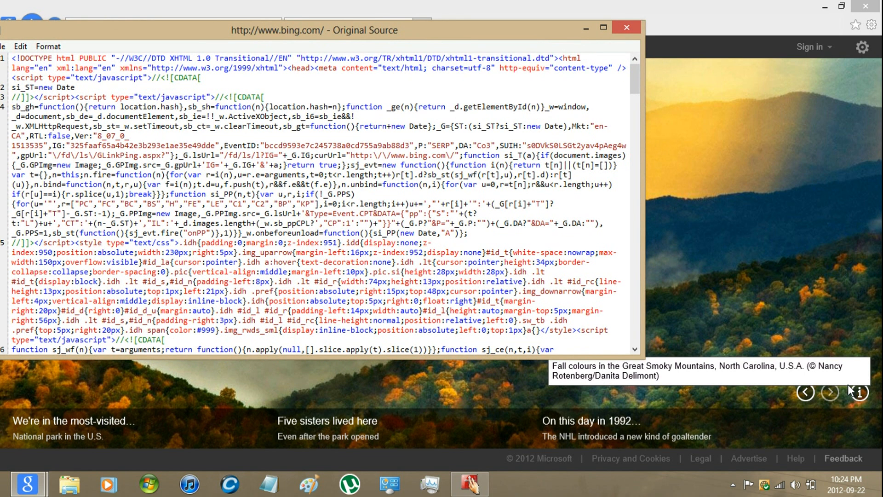
mouse_move(713, 268)
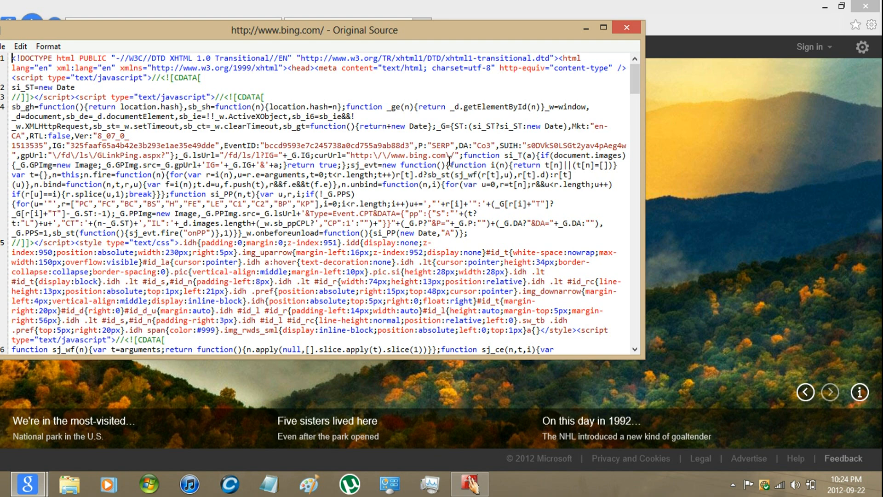
- Search the source for 'smoky' until the GreatSmokyMountains g_img URL appears
left_click(21, 46)
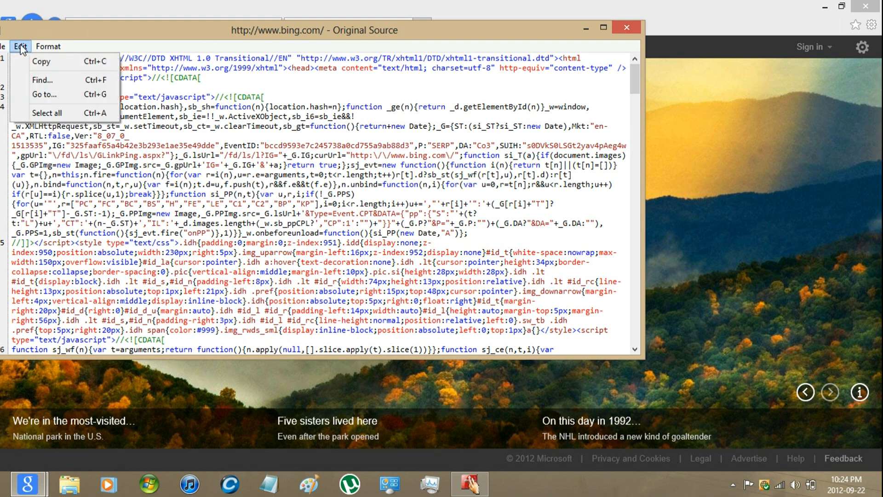
left_click(42, 80)
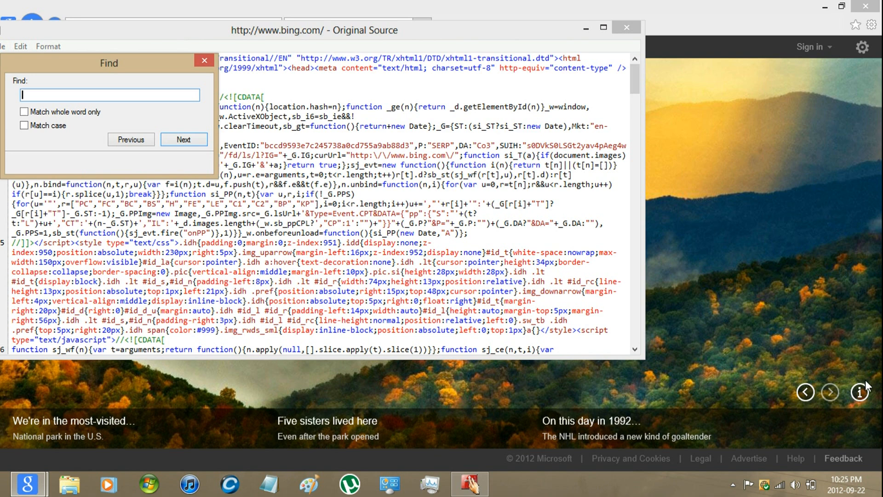
mouse_move(861, 392)
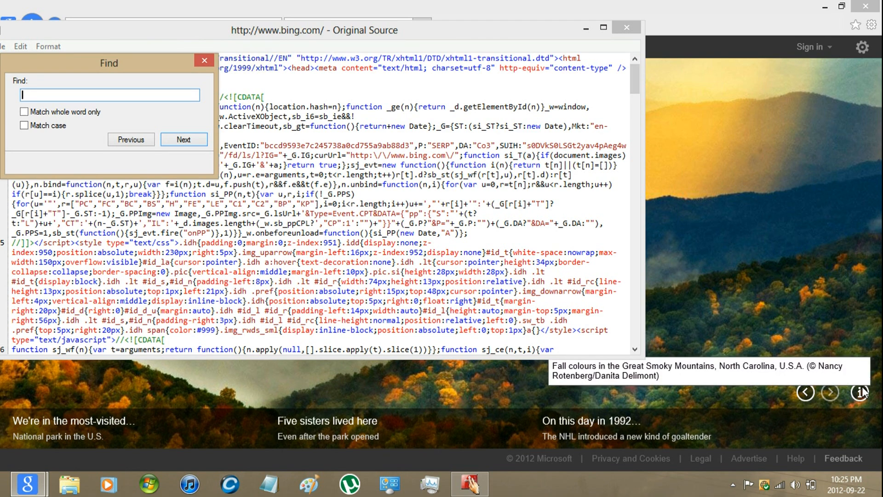
mouse_move(705, 217)
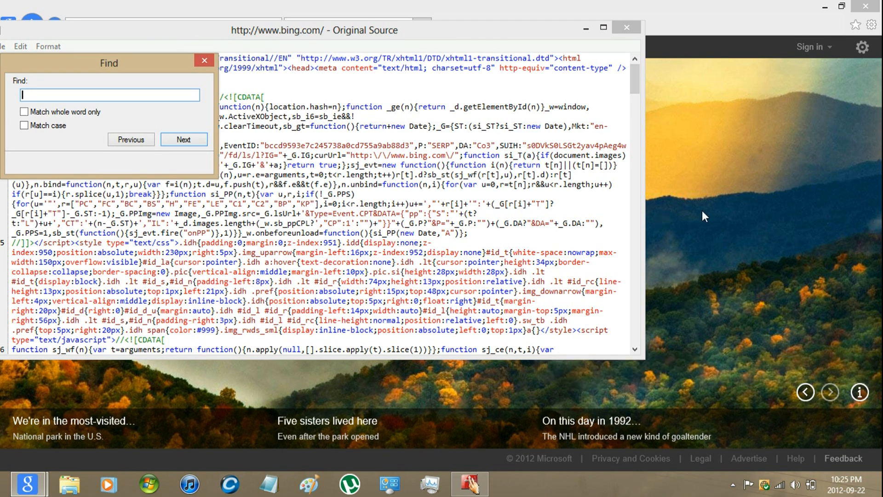
type("smoky")
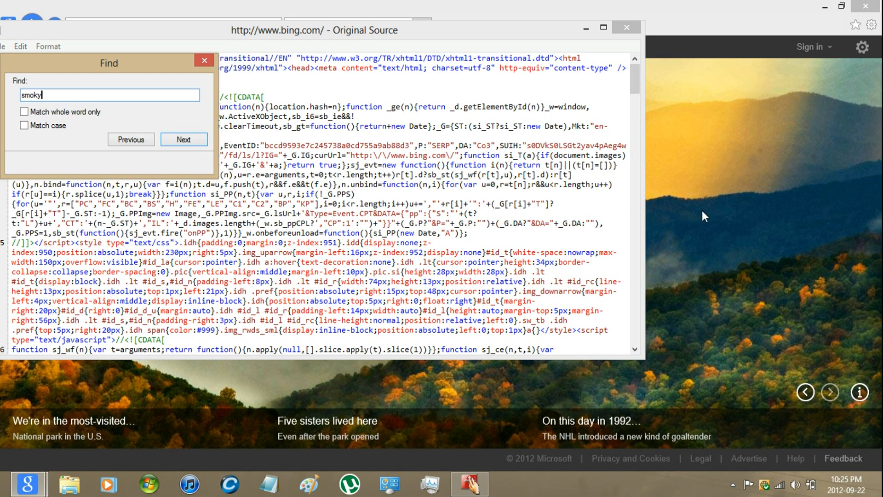
left_click(183, 139)
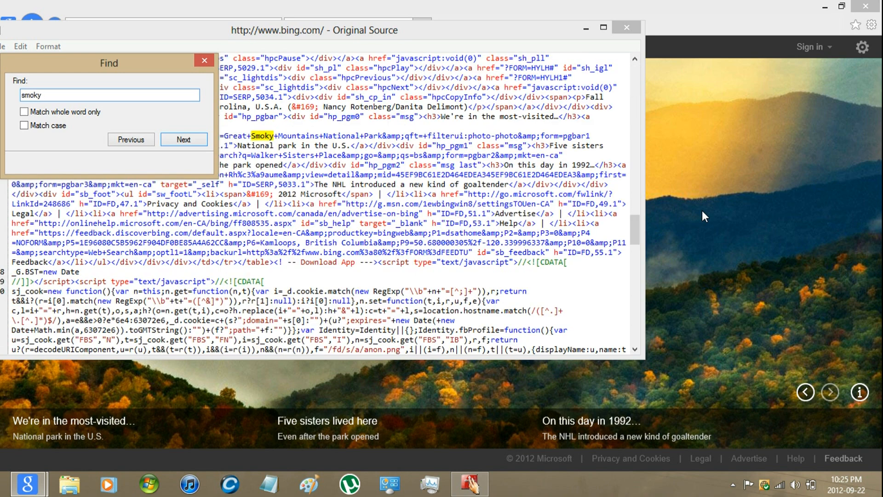
mouse_move(191, 113)
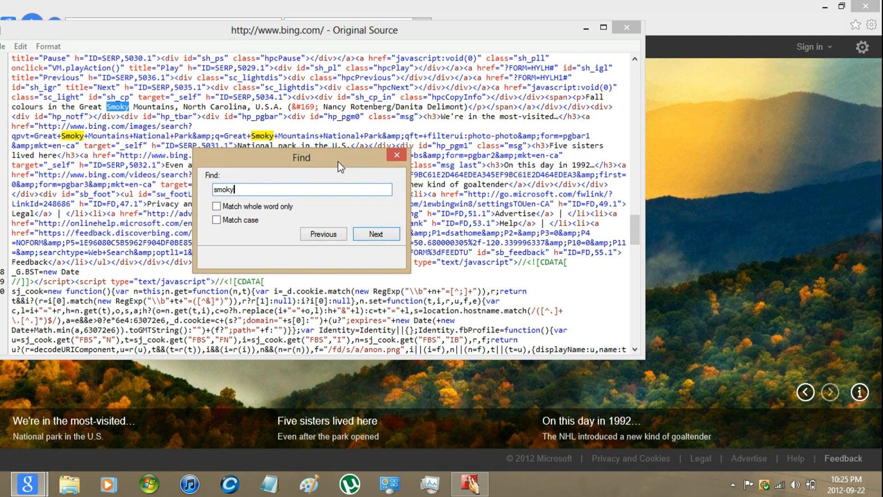
left_click(375, 233)
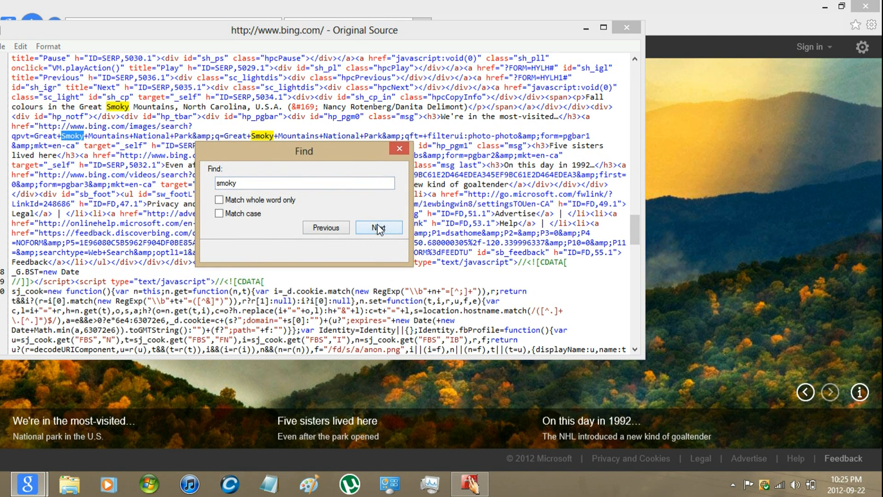
left_click(379, 227)
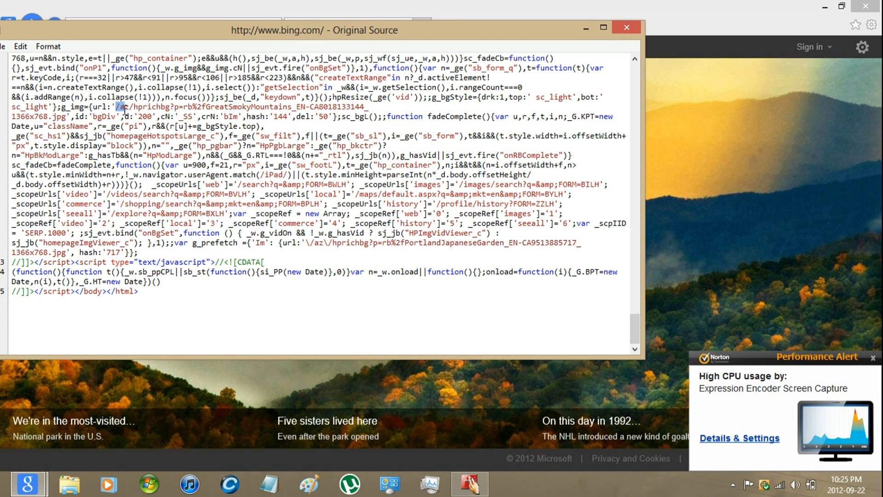
- Load the /az/hprichbg... jpg path after bing.com to view the full-size image
left_click_drag(119, 106, 112, 120)
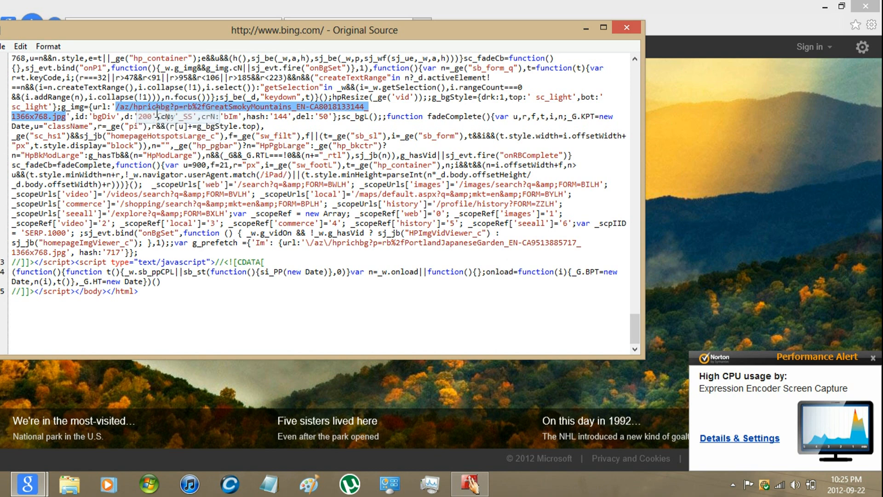
left_click(626, 27)
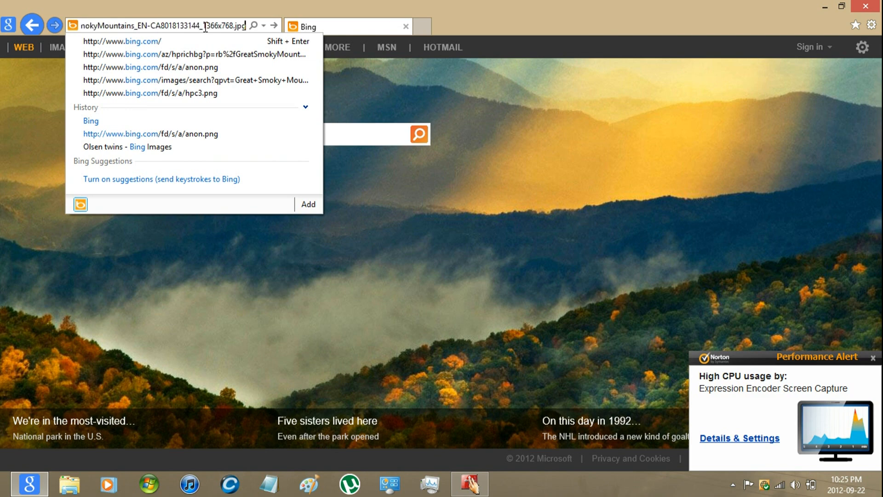
left_click(197, 54)
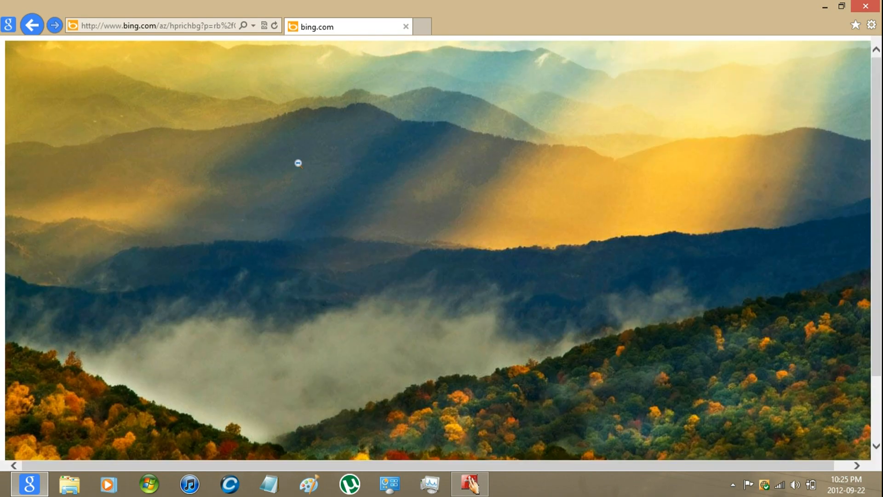
- Save the picture as hprichbg.jpg in Pictures, decline replacing it, and close the dialog
right_click(298, 163)
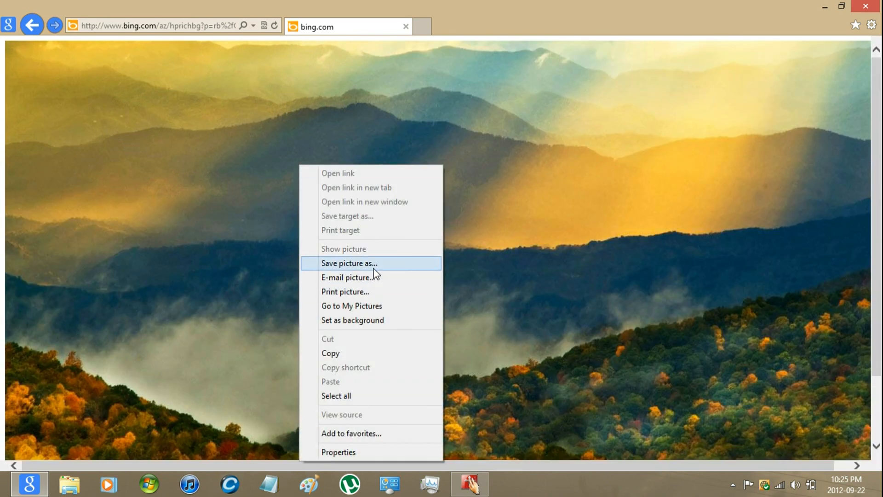
left_click(349, 263)
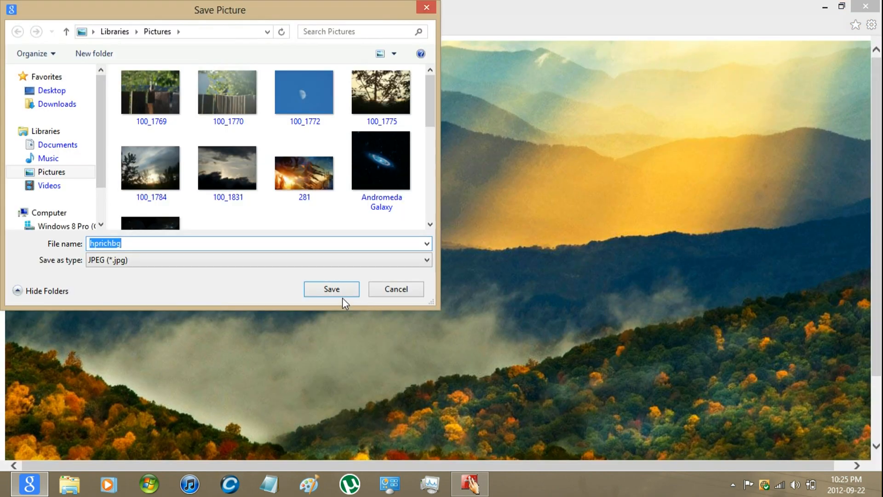
left_click(331, 289)
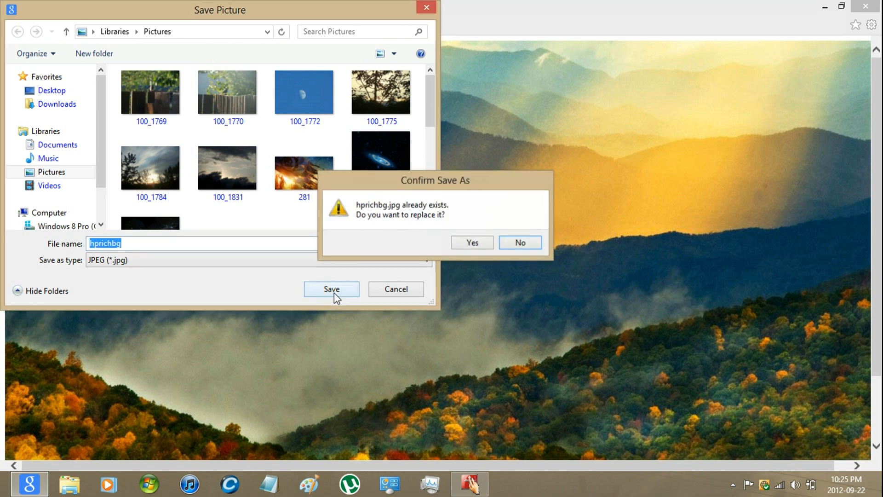
left_click(519, 242)
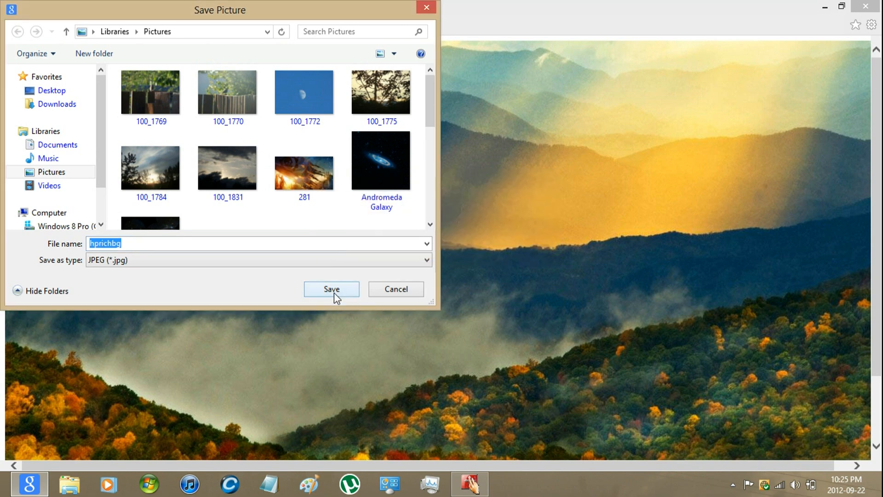
mouse_move(427, 8)
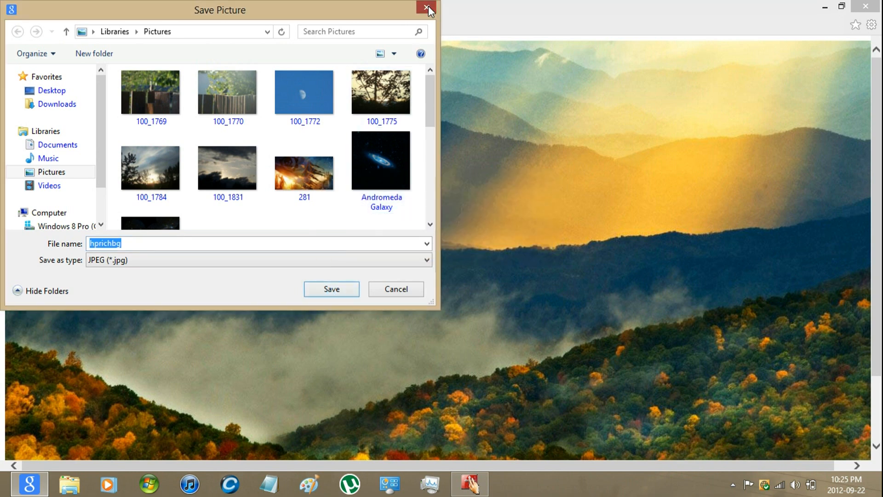
left_click(428, 8)
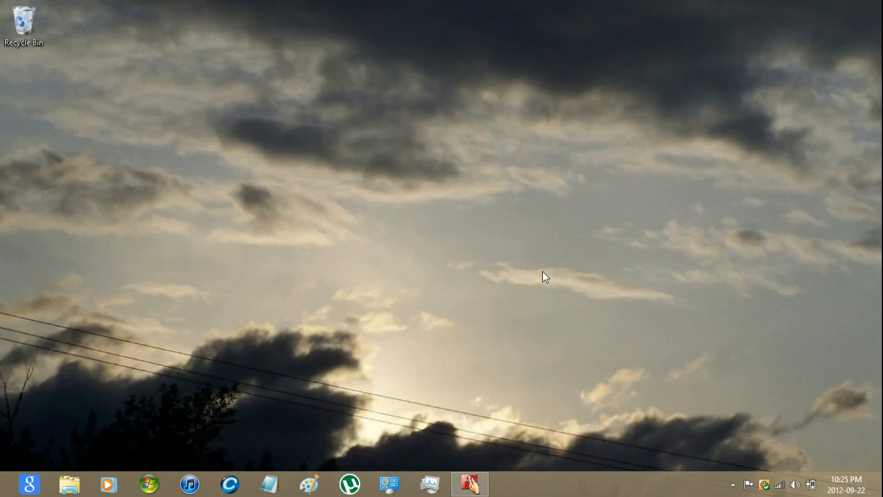